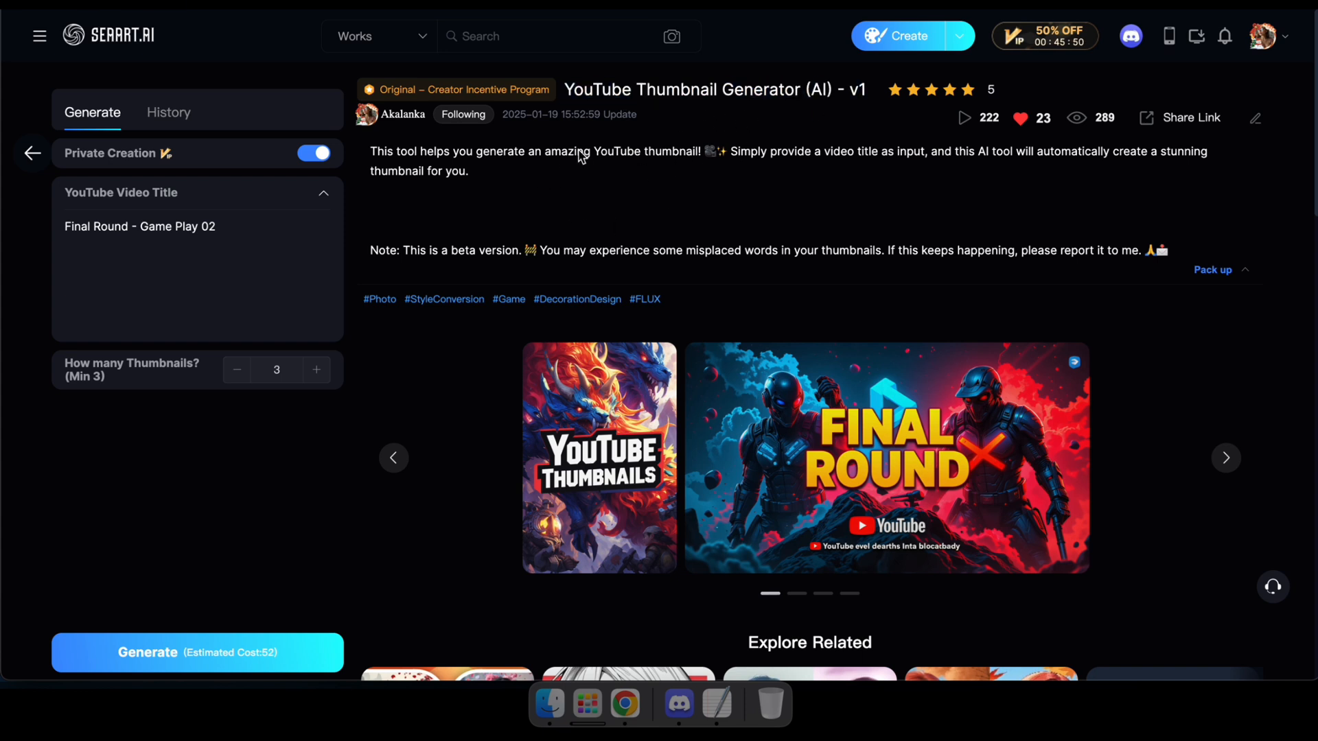
pyautogui.moveTo(598, 227)
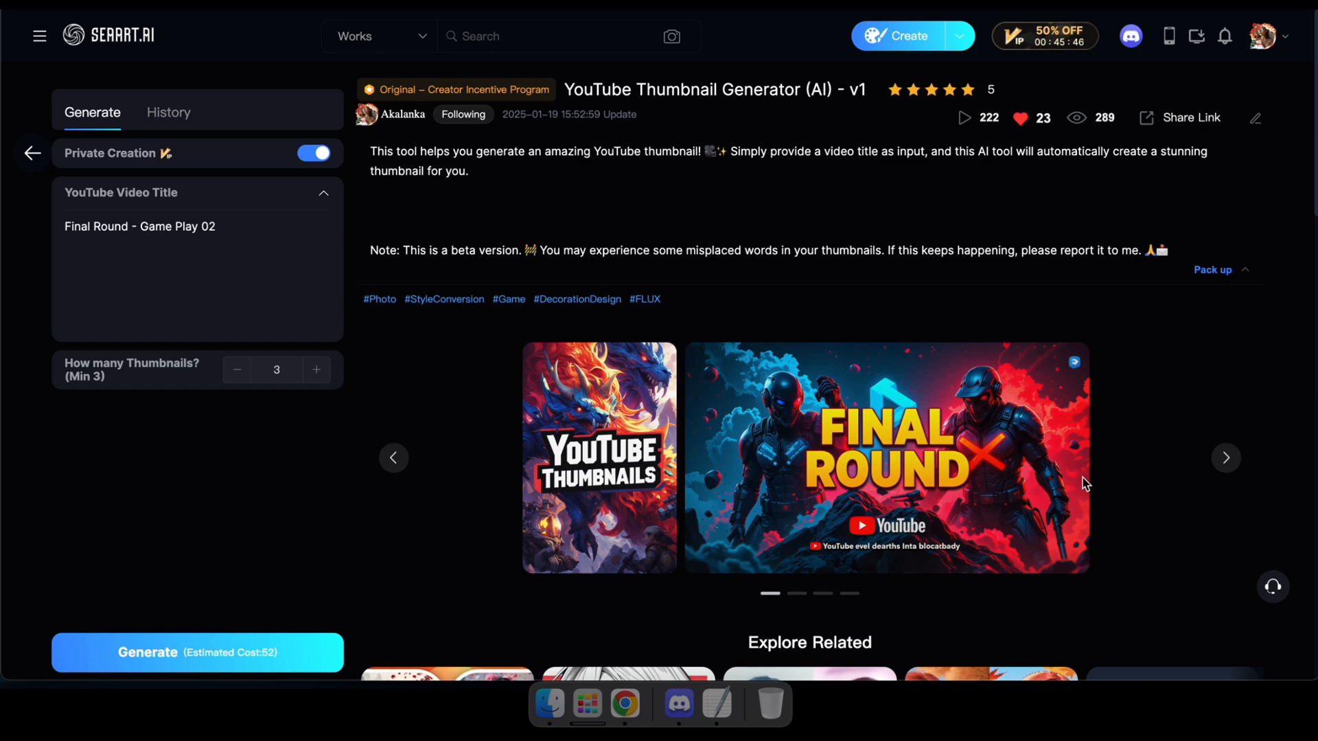
# Step: Advance the example carousel three times to browse the sample Final Round thumbnails
pyautogui.click(1226, 458)
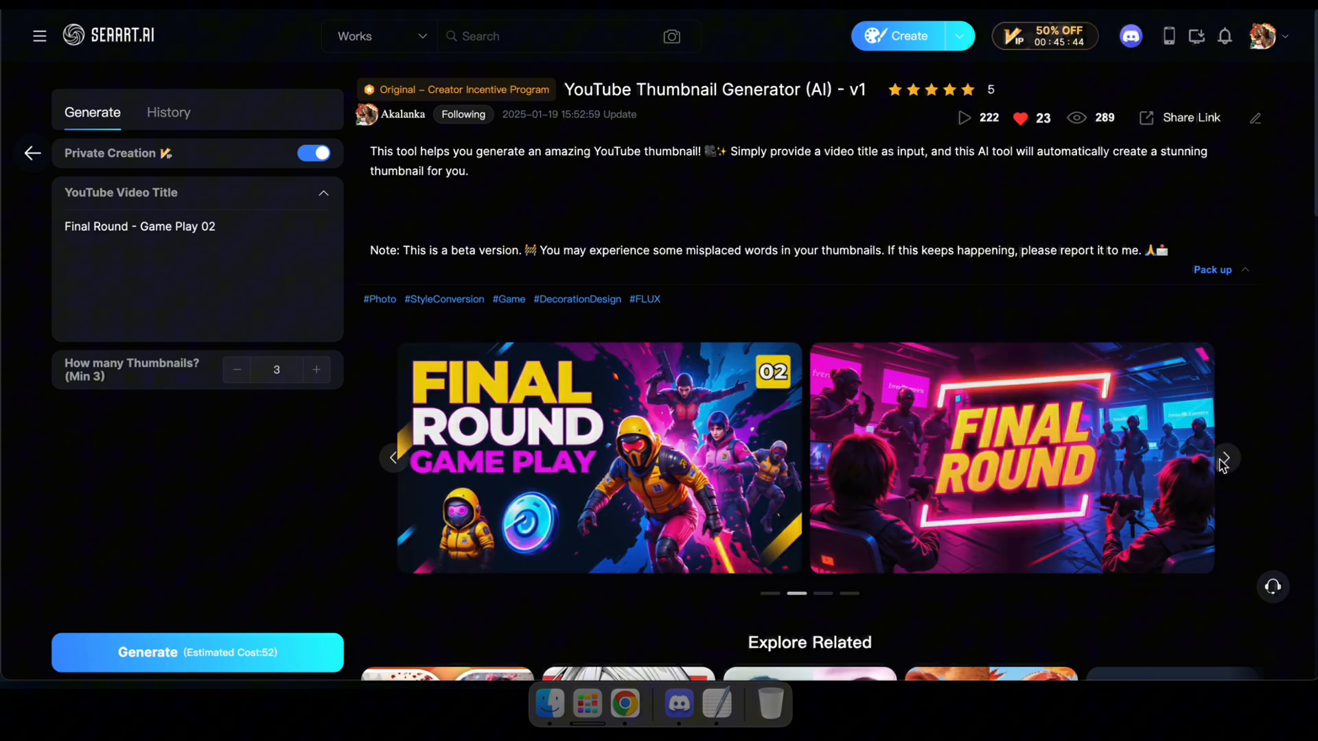
pyautogui.click(1223, 459)
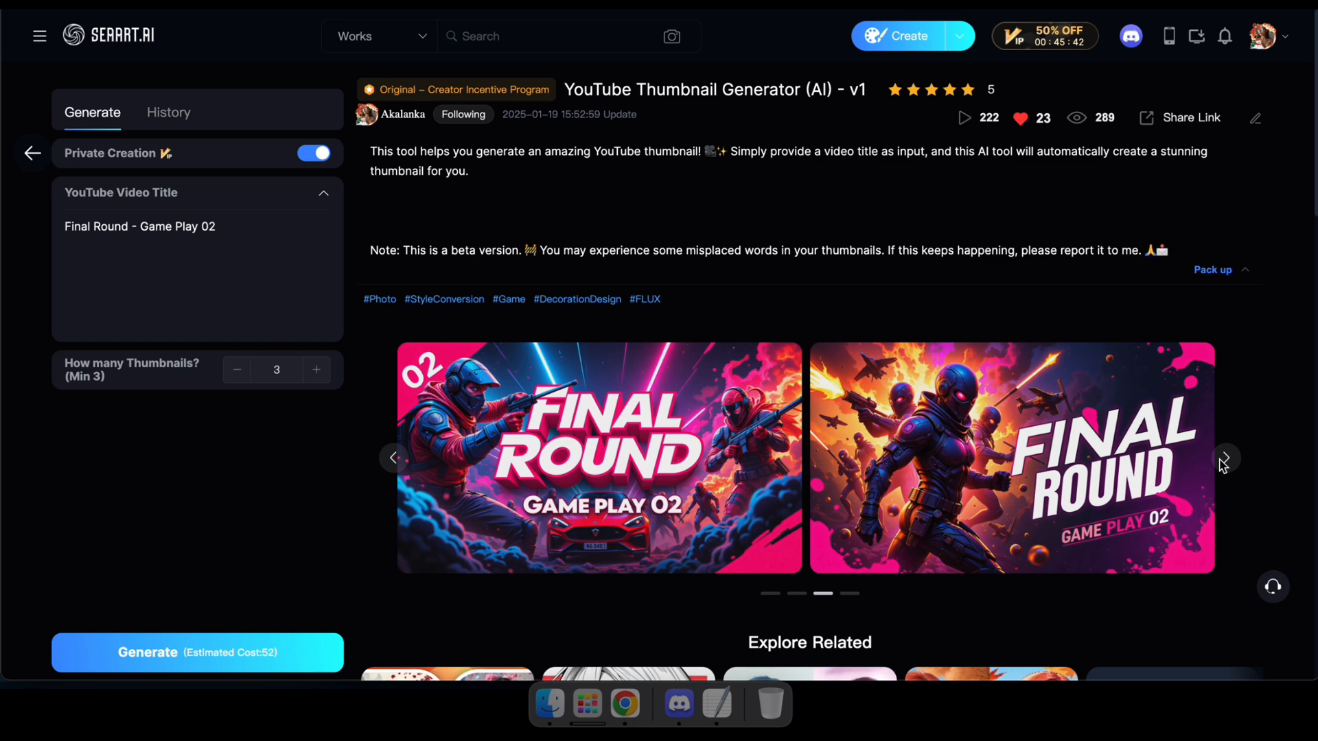
pyautogui.click(1224, 459)
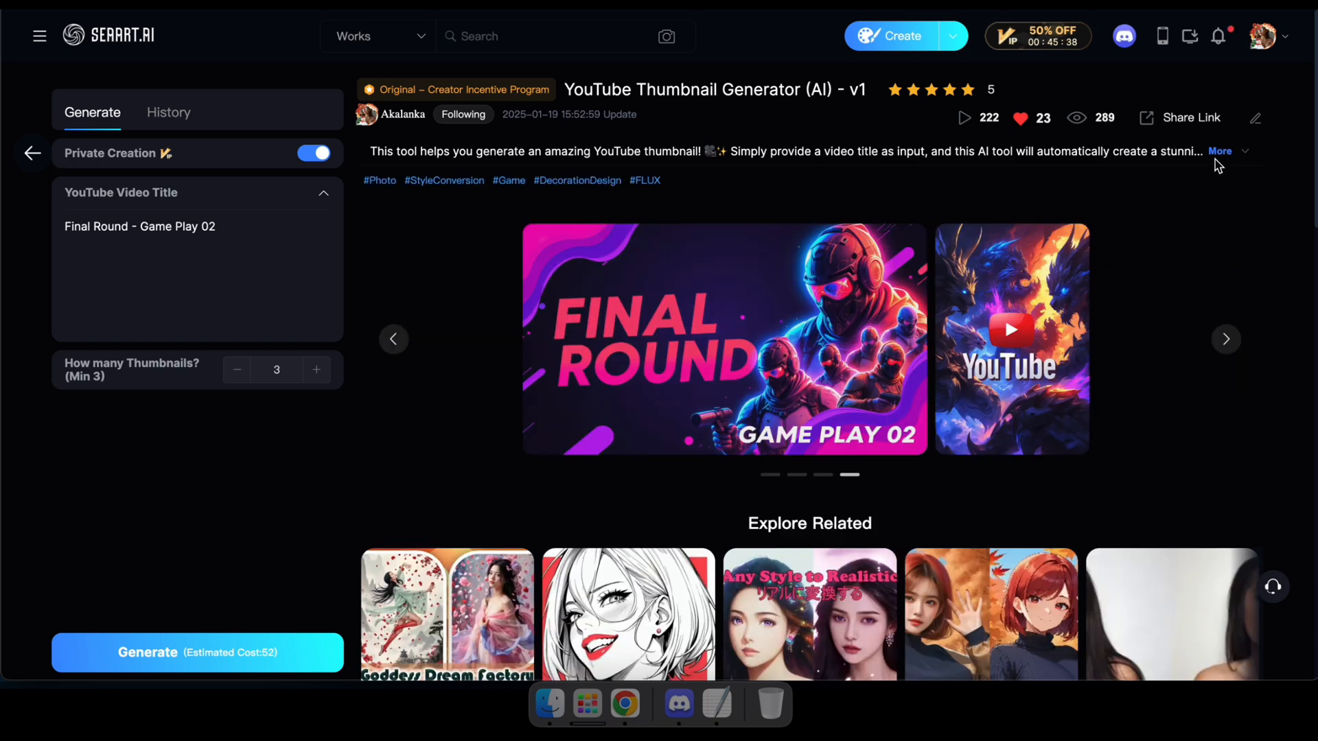
# Step: Expand the tool description, then generate thumbnails for "I Spent 100 Hours Inside The Pyramids!"
pyautogui.click(1219, 151)
pyautogui.write('I Spent 100 Hours Inside The Pyramids!')
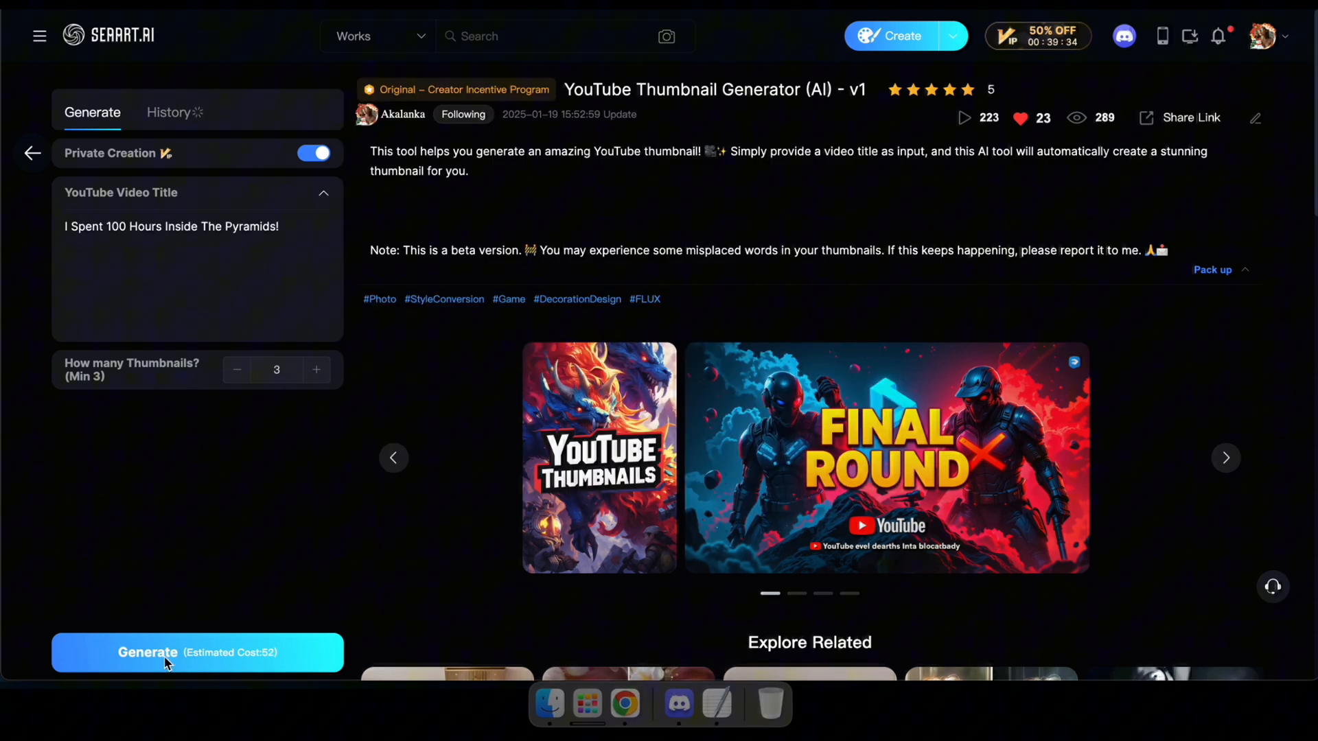
pyautogui.click(168, 111)
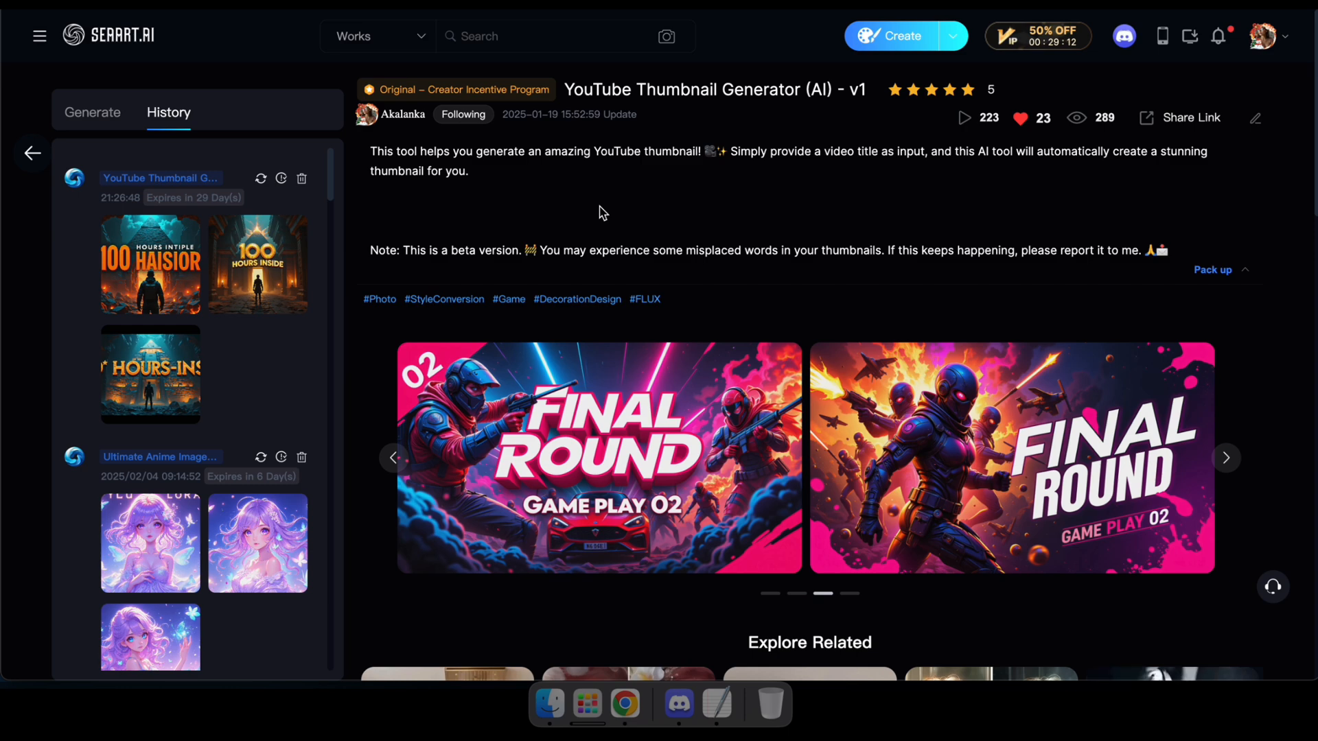
pyautogui.moveTo(159, 263)
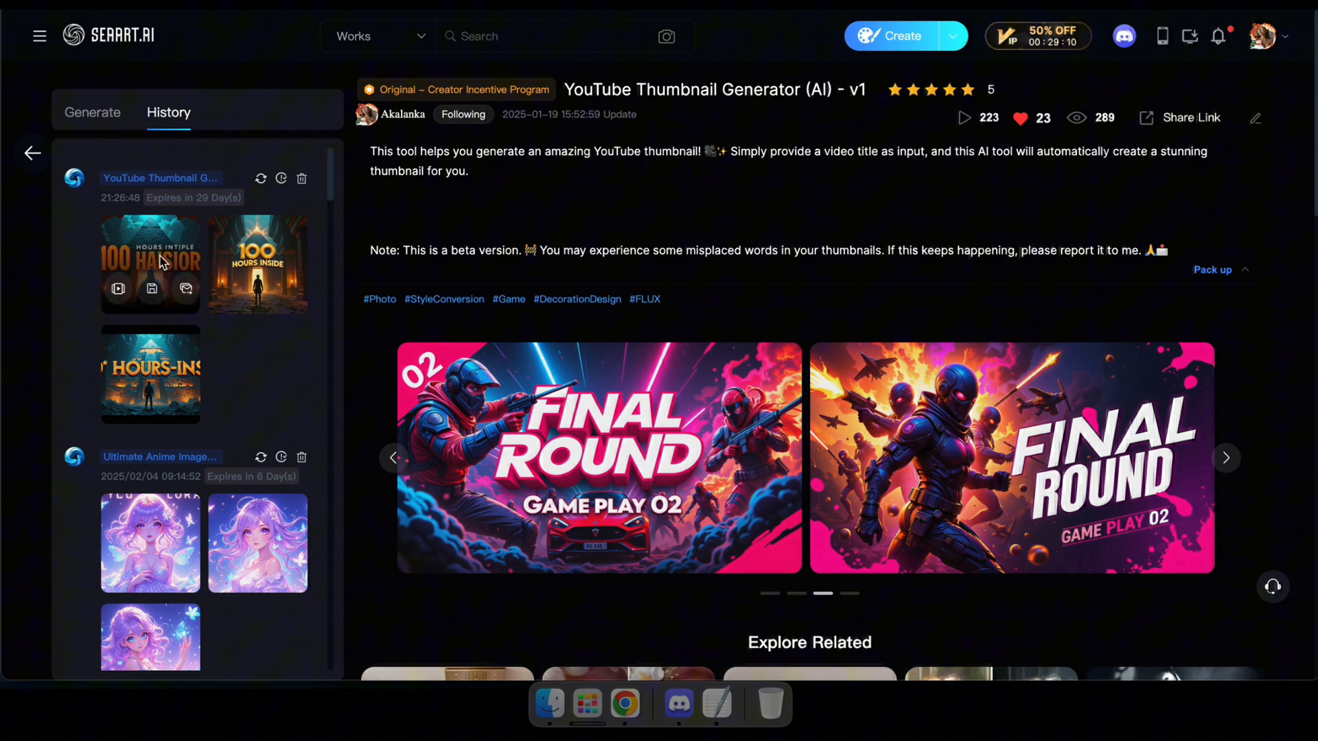
# Step: View the first pyramids thumbnail full-size and flip to the next and back
pyautogui.click(150, 262)
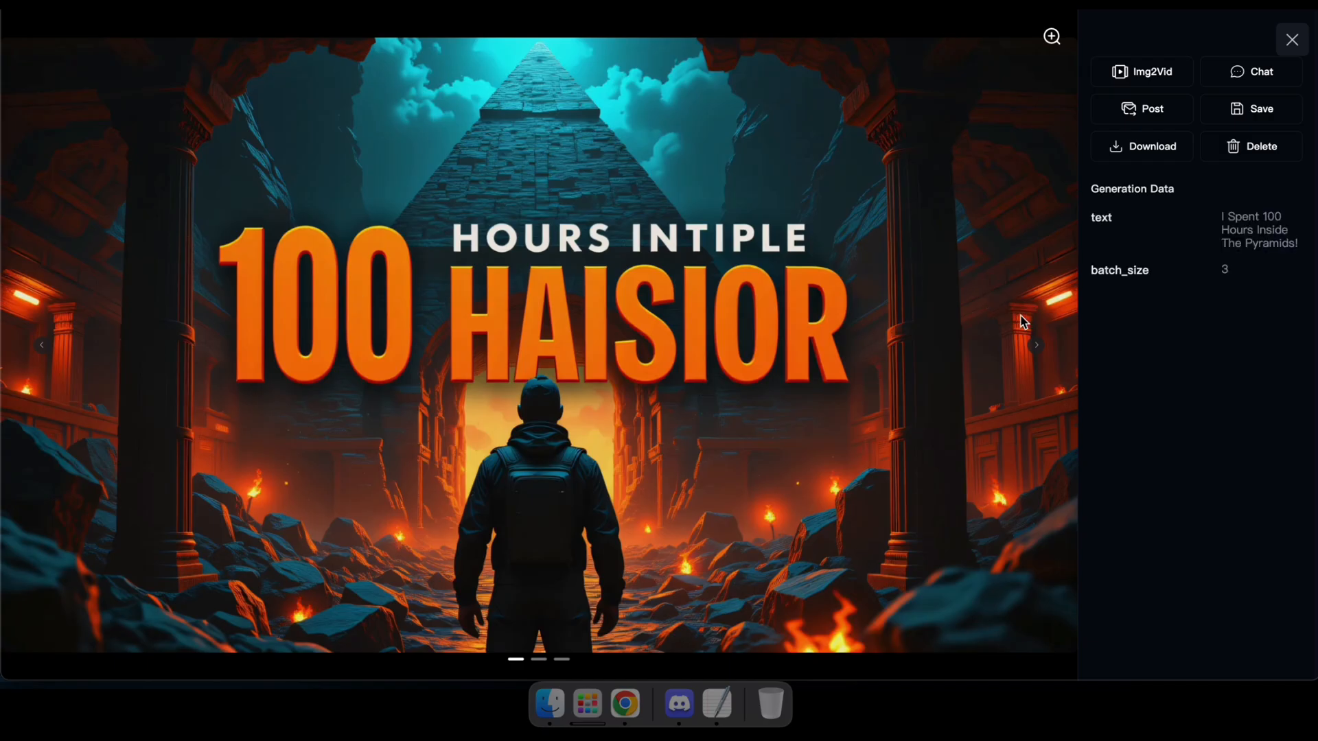
pyautogui.click(1035, 344)
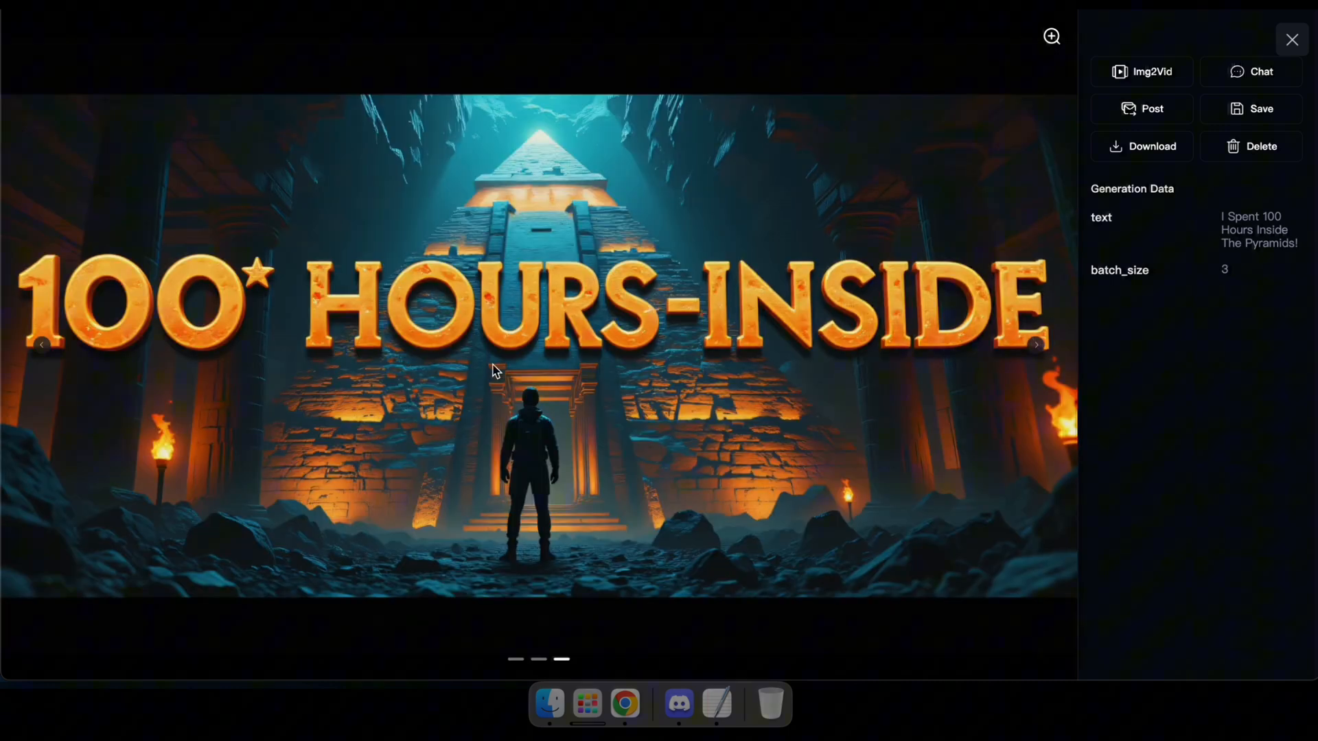
pyautogui.moveTo(43, 349)
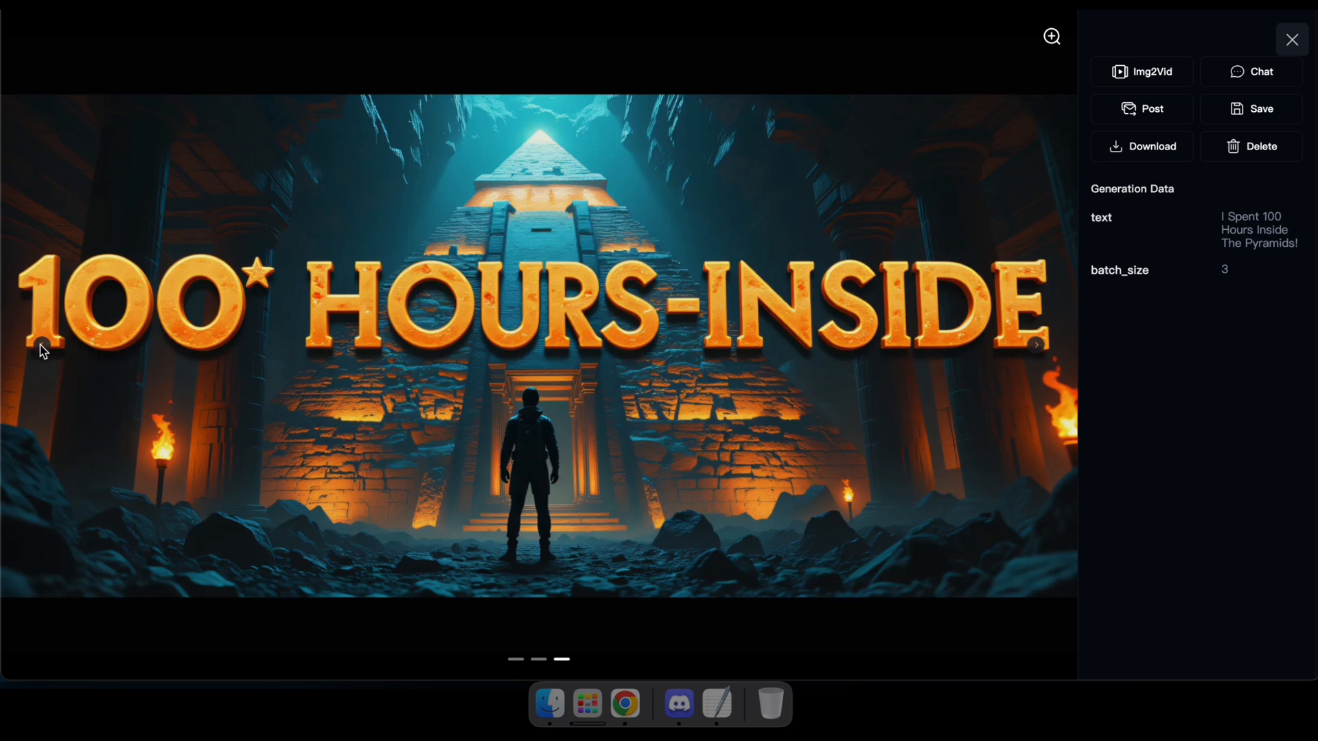
pyautogui.click(1036, 344)
pyautogui.write('$1 vs $10,000,000 Job!')
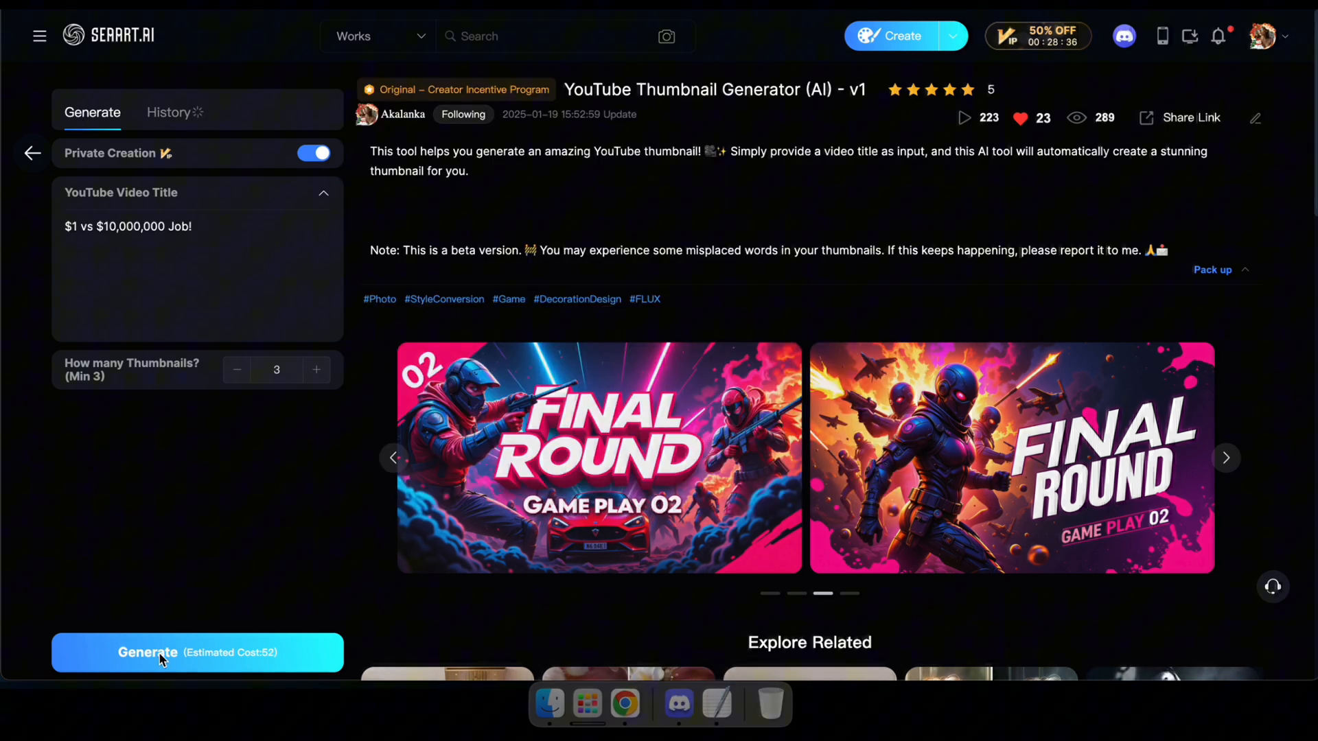
# Step: Generate the "$1 vs $10,000,000 Job!" thumbnails and preview them full-size, advancing to the next
pyautogui.click(167, 111)
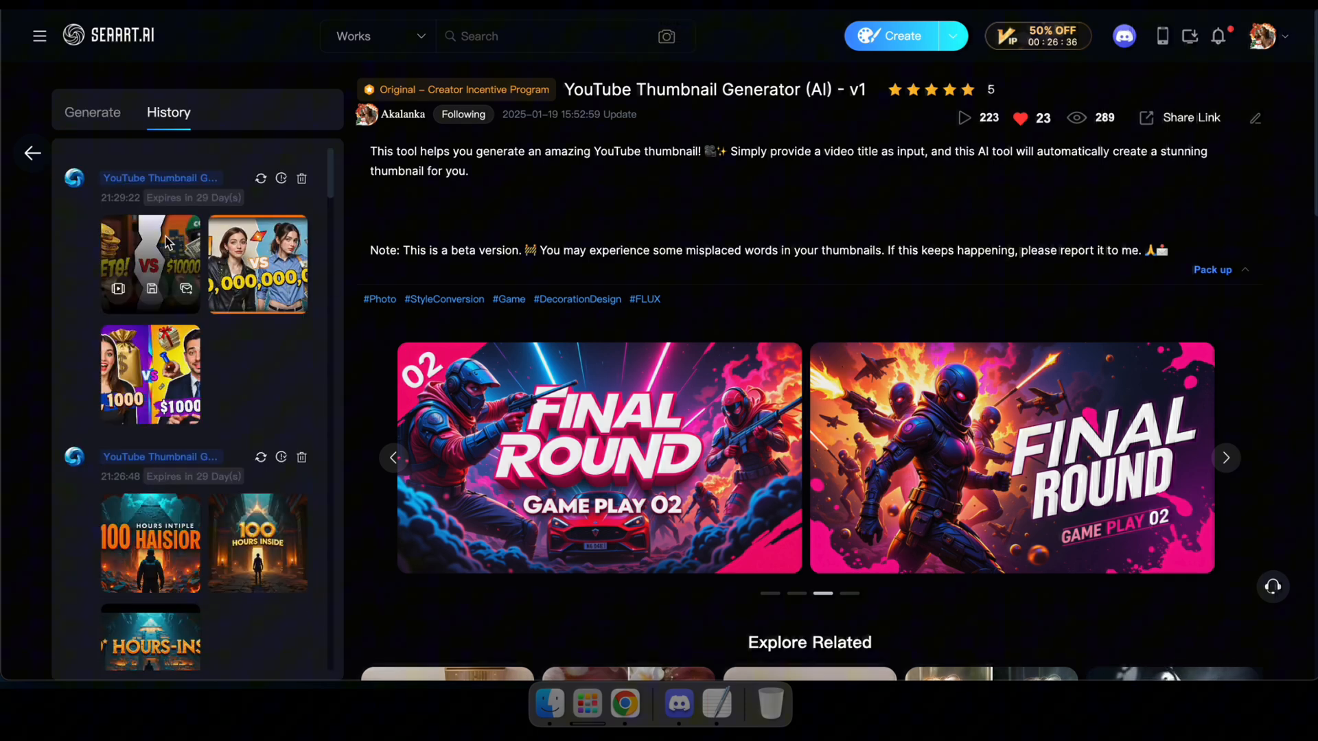
pyautogui.click(149, 264)
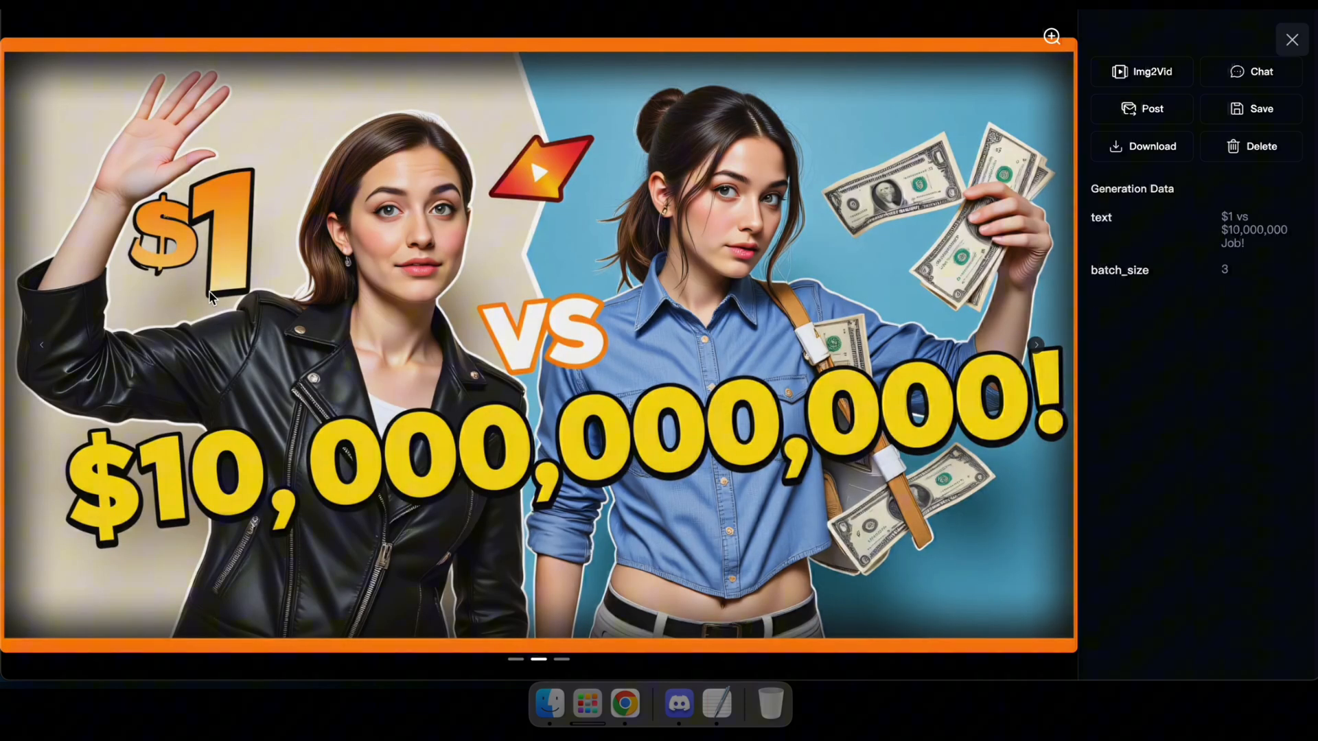
pyautogui.moveTo(1042, 353)
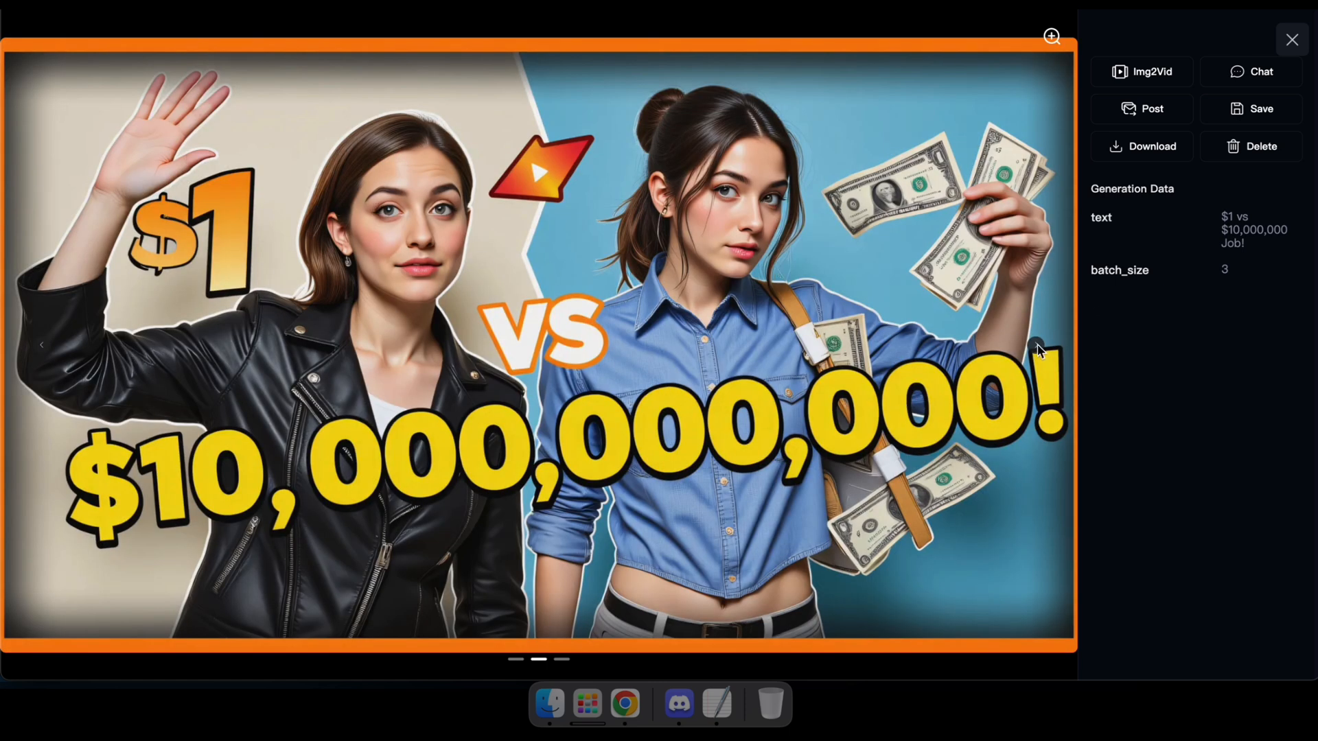
pyautogui.click(1035, 344)
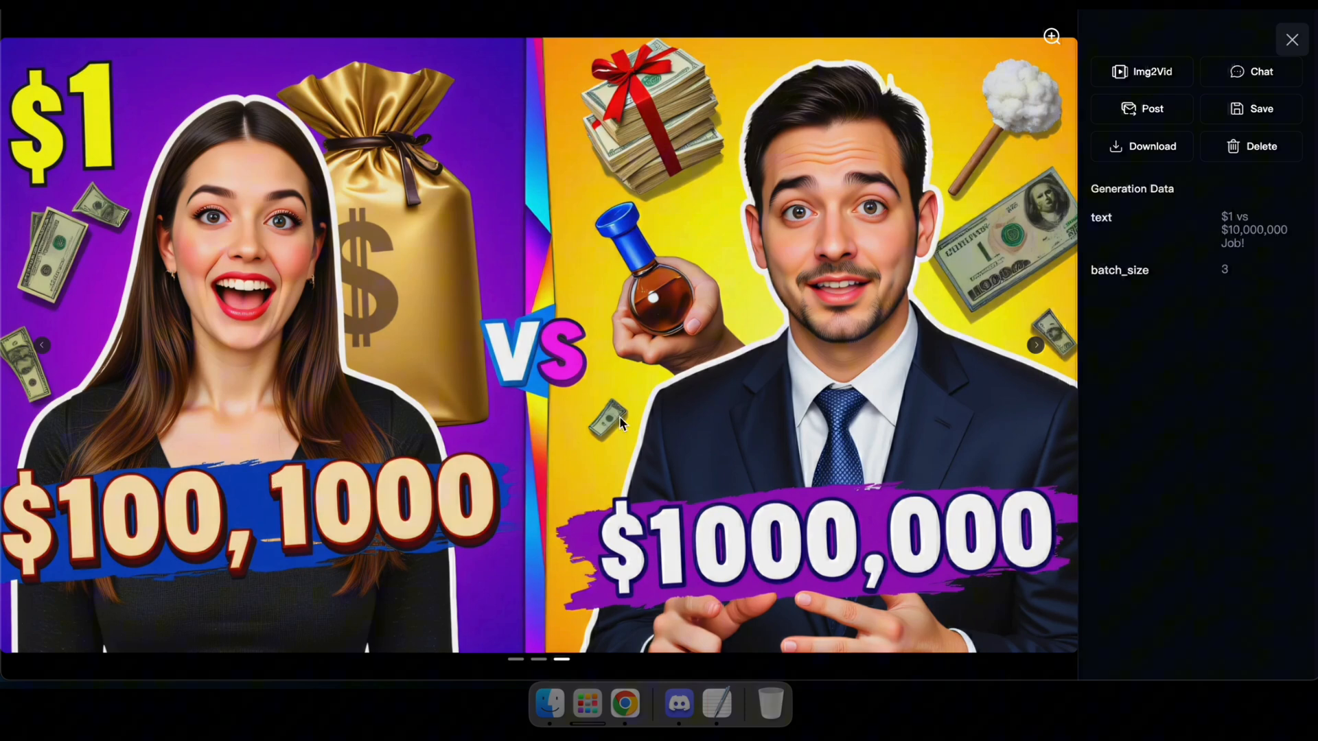
pyautogui.moveTo(1006, 185)
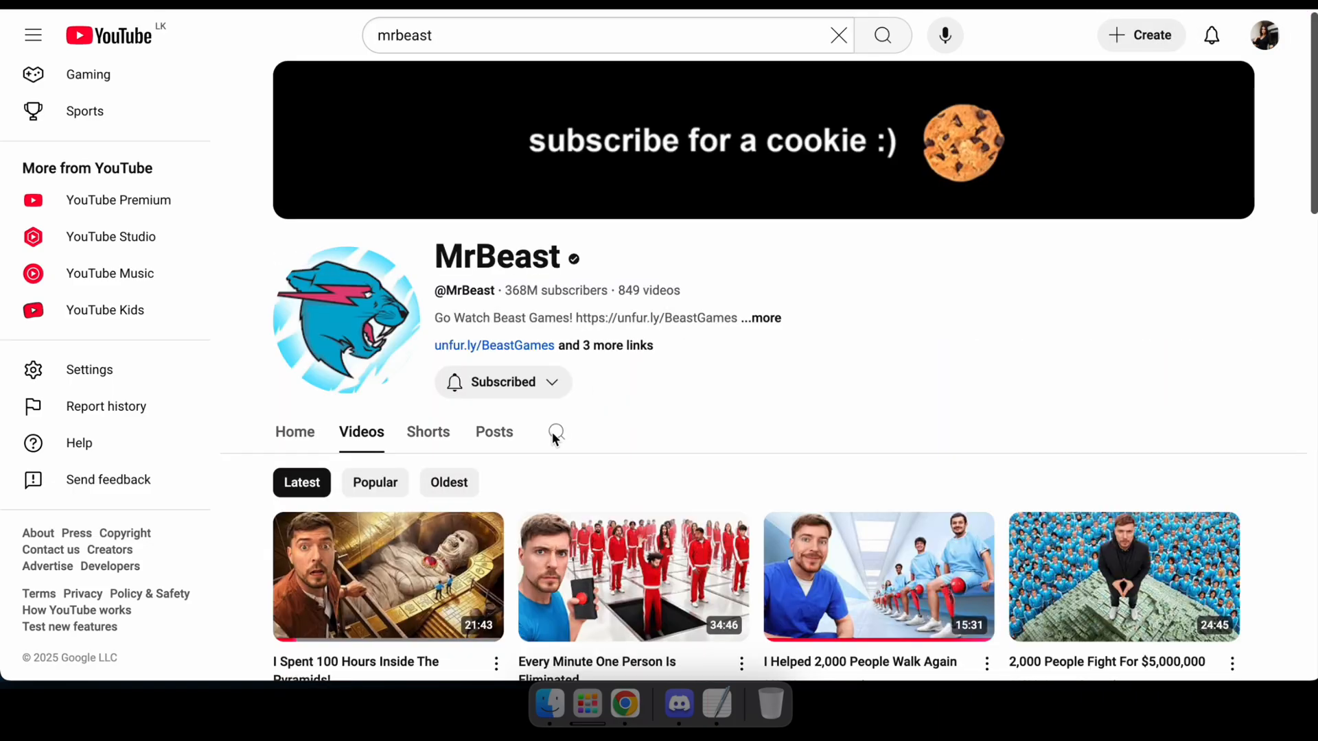
# Step: Select the MrBeast channel result to reach its latest videos
pyautogui.click(554, 431)
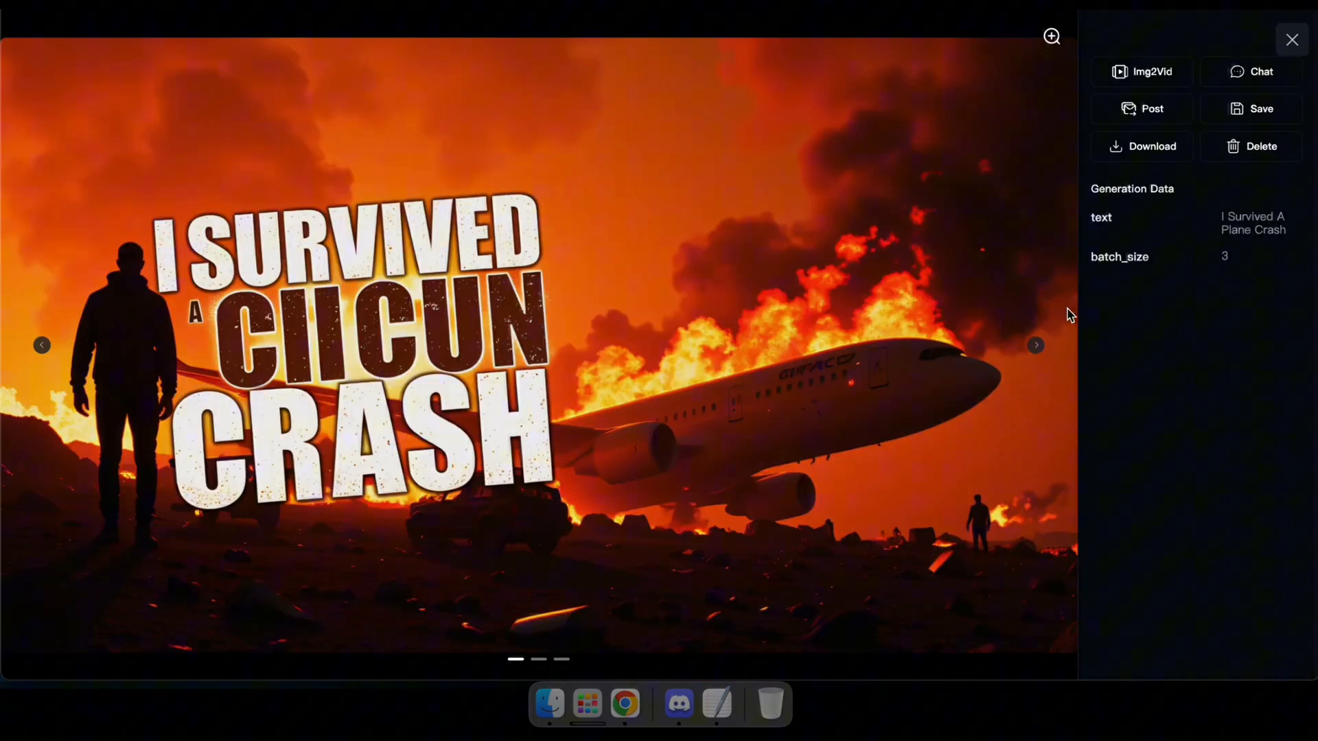
# Step: Flip the plane crash thumbnail viewer to the next variation and back
pyautogui.click(1035, 345)
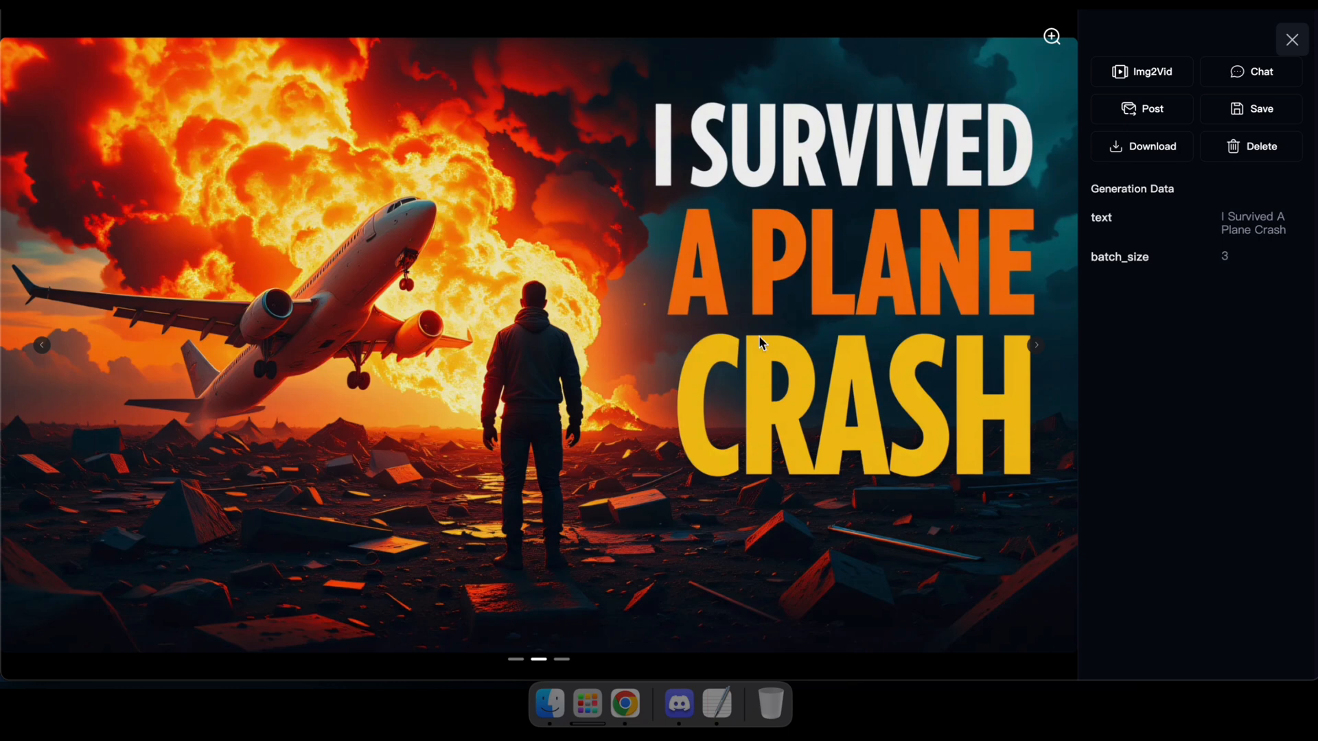
pyautogui.moveTo(1042, 350)
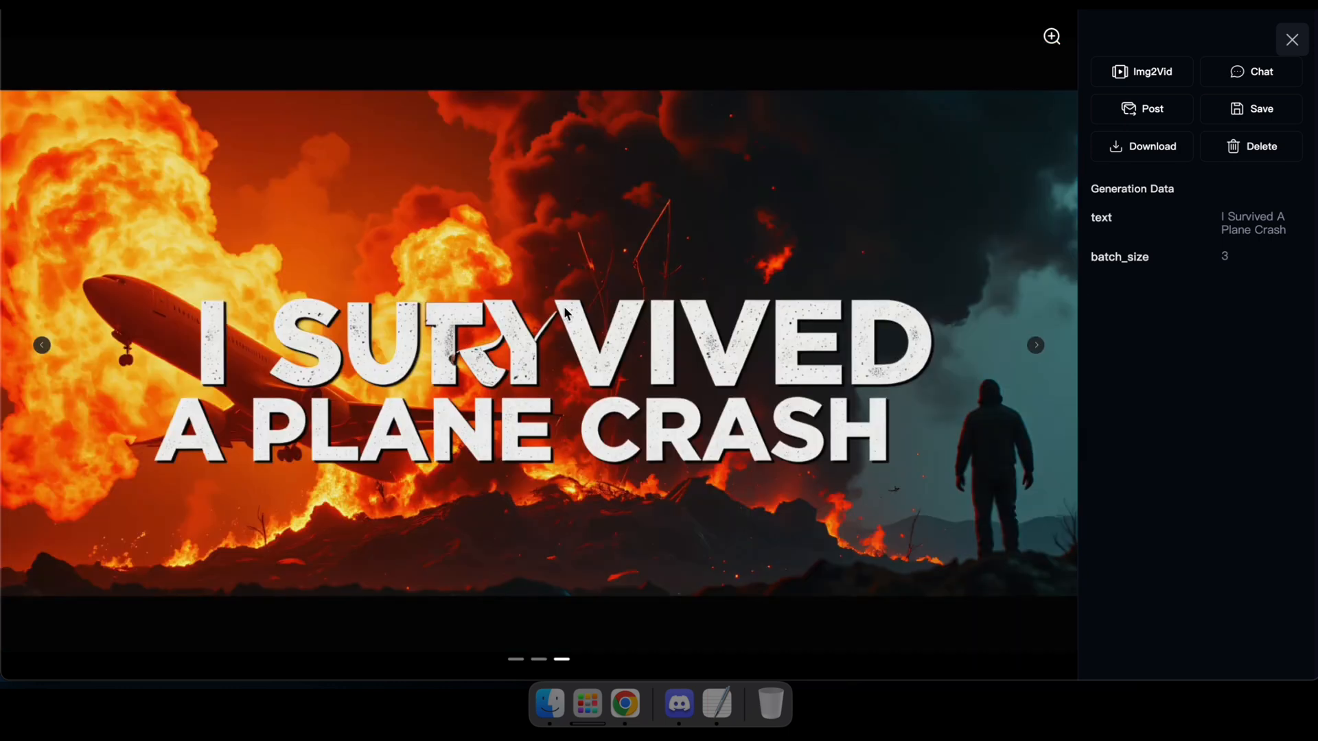
pyautogui.click(1036, 344)
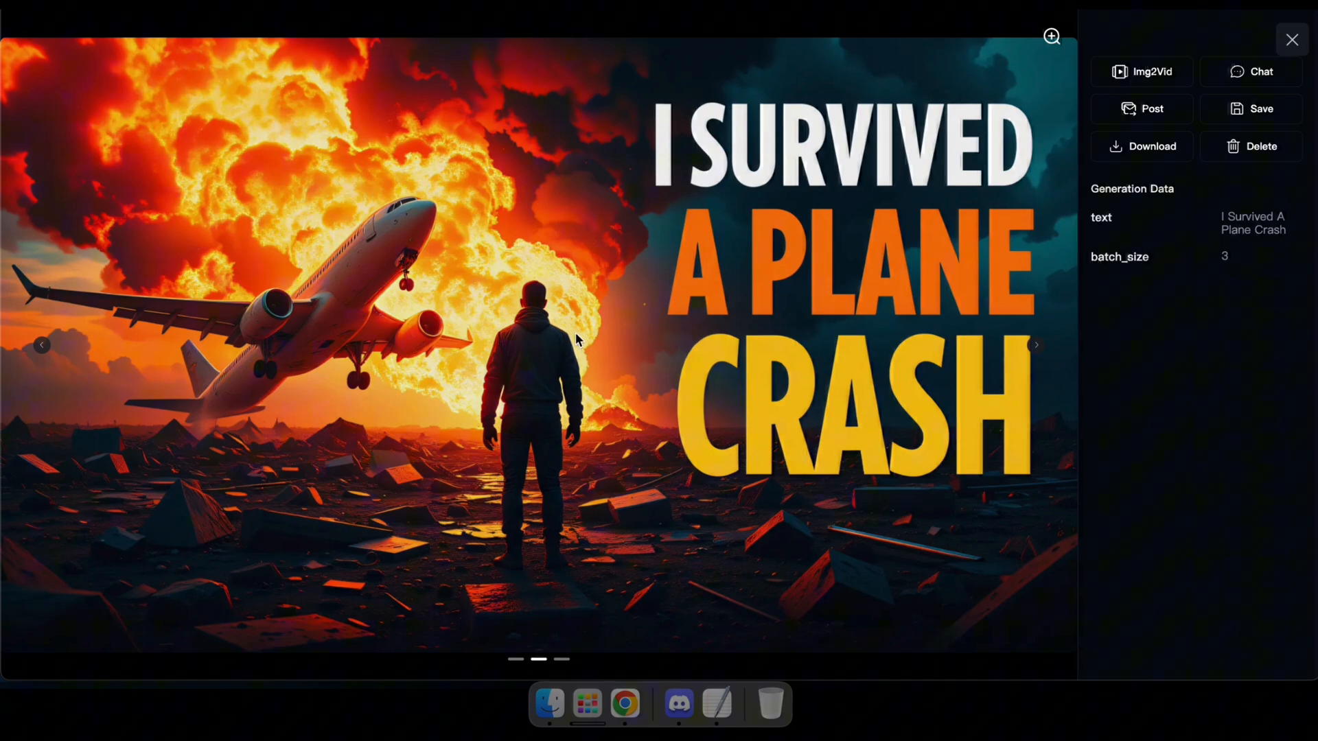